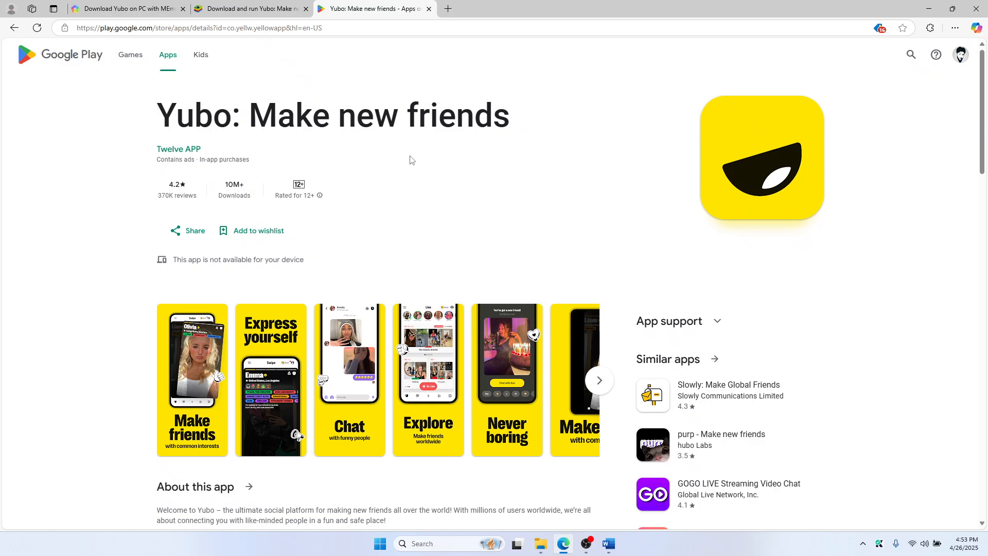
- Scroll the Google Play Yubo listing past its 4.2 rating and 10M+ downloads to the description
{"action": "scroll", "scroll_direction": "down", "scroll_amount": 3}
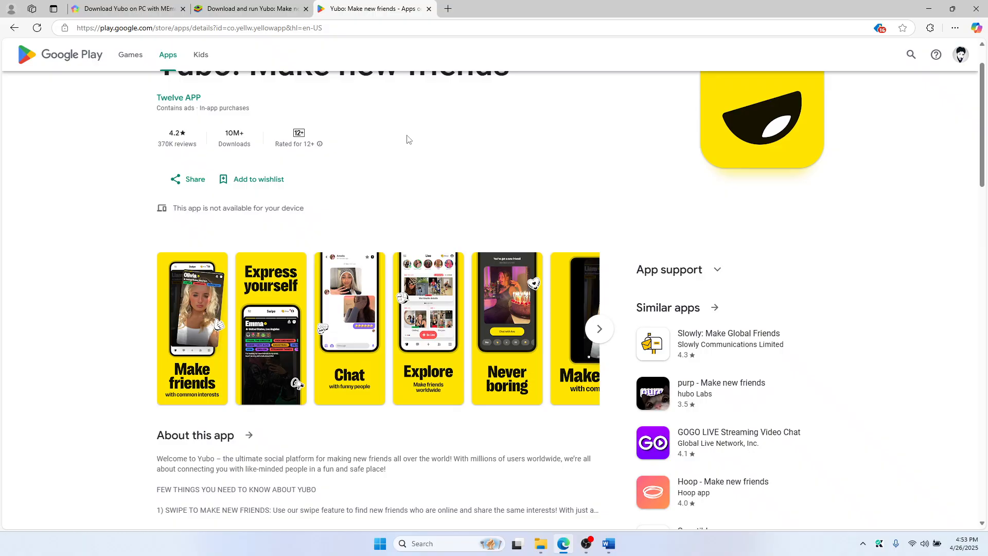
{"action": "mouse_move", "coordinate": [388, 195]}
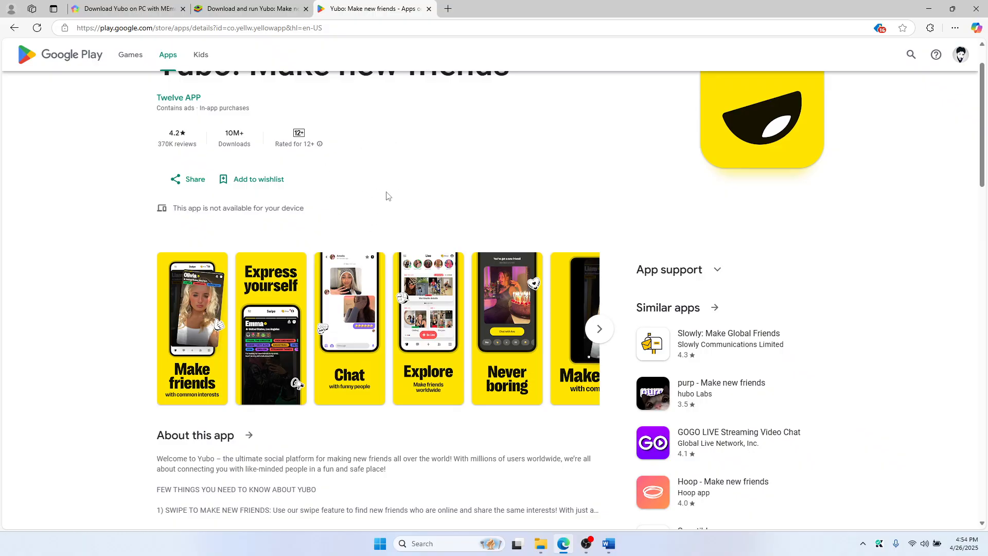
{"action": "mouse_move", "coordinate": [261, 139]}
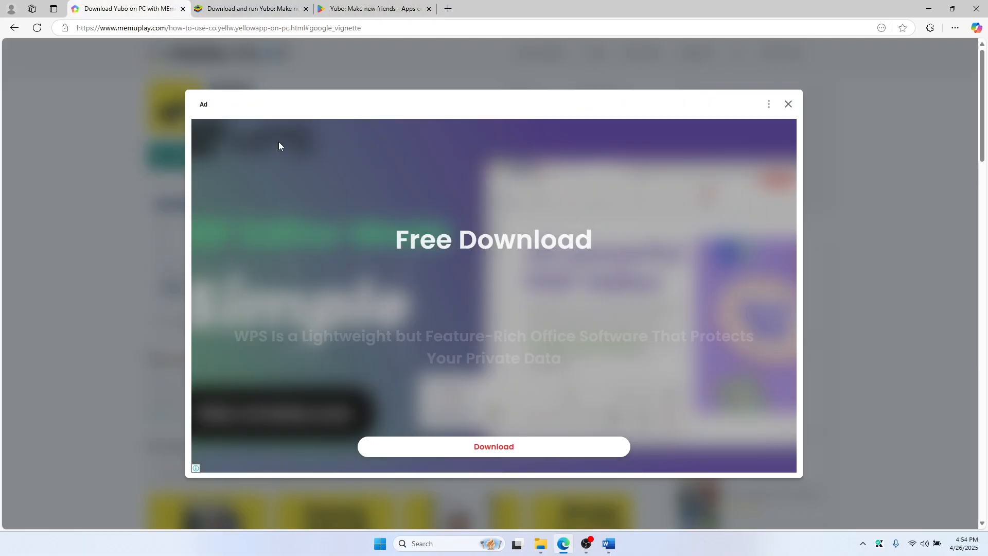
- Dismiss the full-page ad and scroll MEmu Play's Yubo page through features and screenshots
{"action": "left_click", "coordinate": [787, 104]}
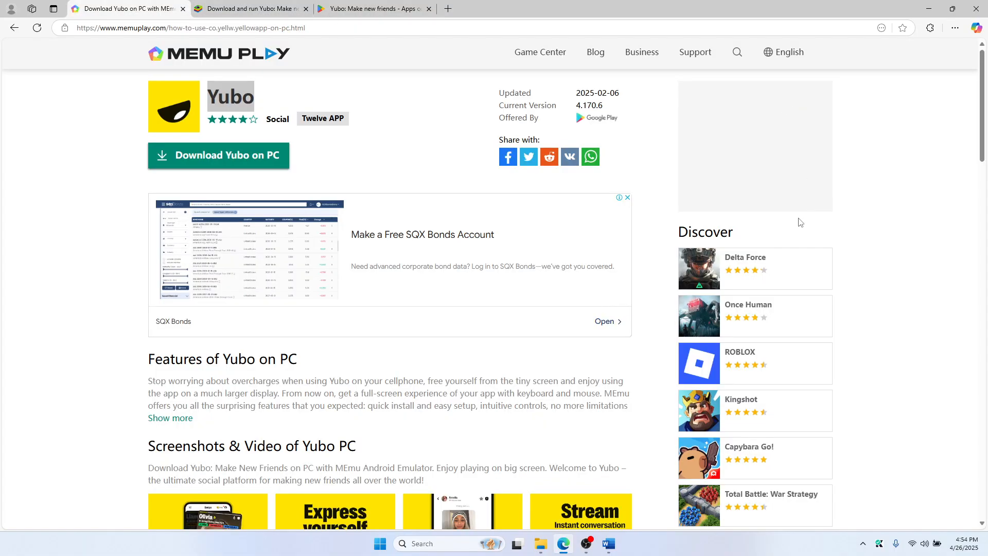
{"action": "mouse_move", "coordinate": [23, 155]}
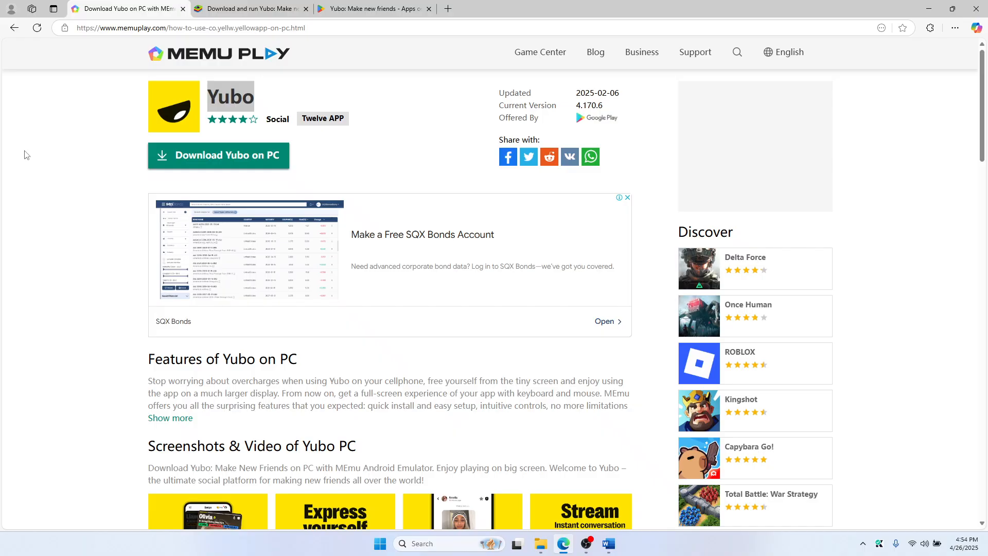
{"action": "scroll", "scroll_direction": "down", "scroll_amount": 3}
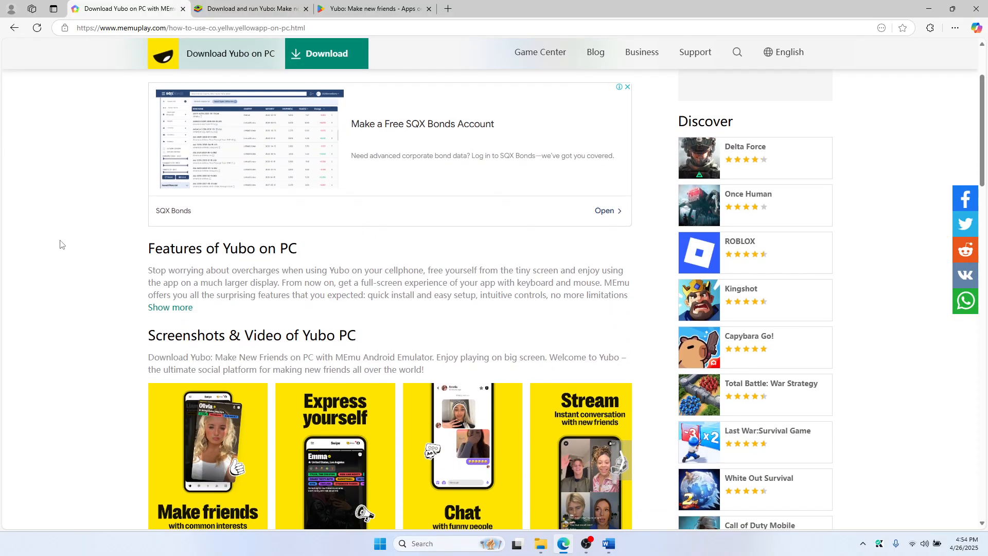
{"action": "scroll", "scroll_direction": "down", "scroll_amount": 3}
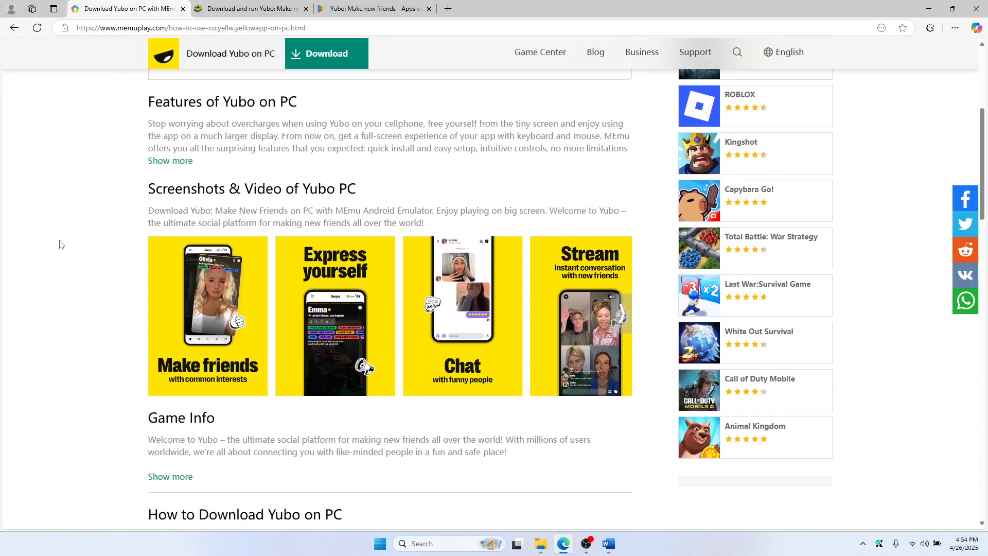
{"action": "mouse_move", "coordinate": [327, 58]}
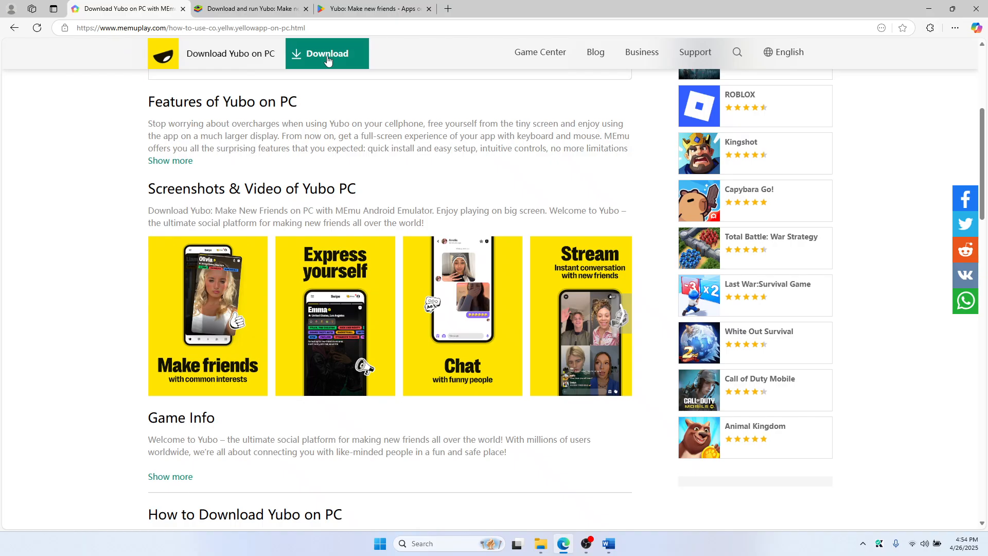
{"action": "mouse_move", "coordinate": [103, 230]}
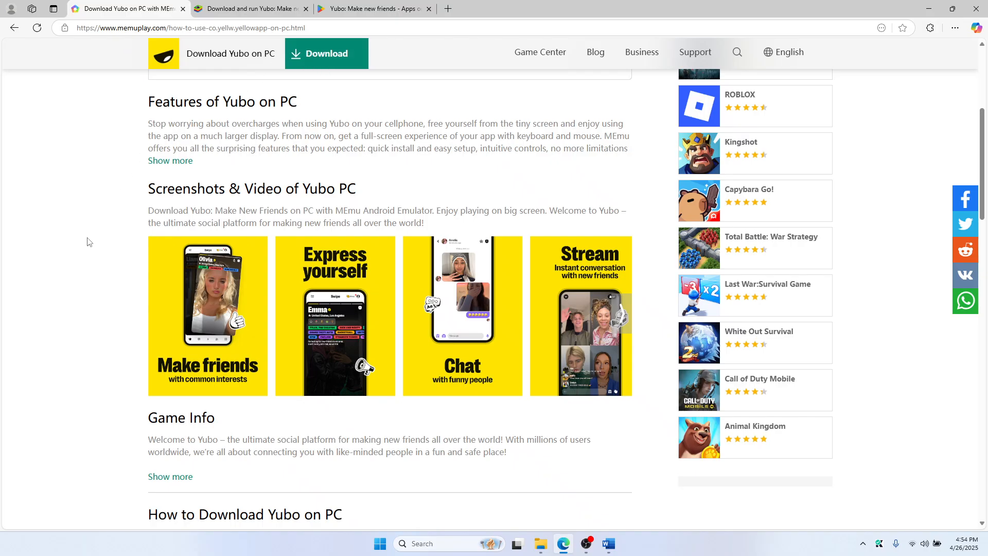
{"action": "mouse_move", "coordinate": [82, 251]}
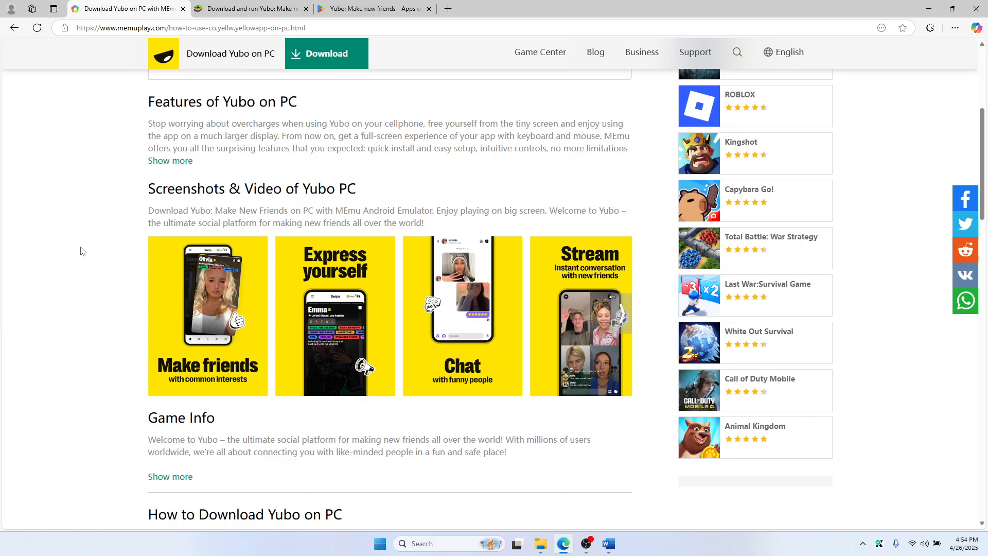
{"action": "scroll", "scroll_direction": "down", "scroll_amount": 3}
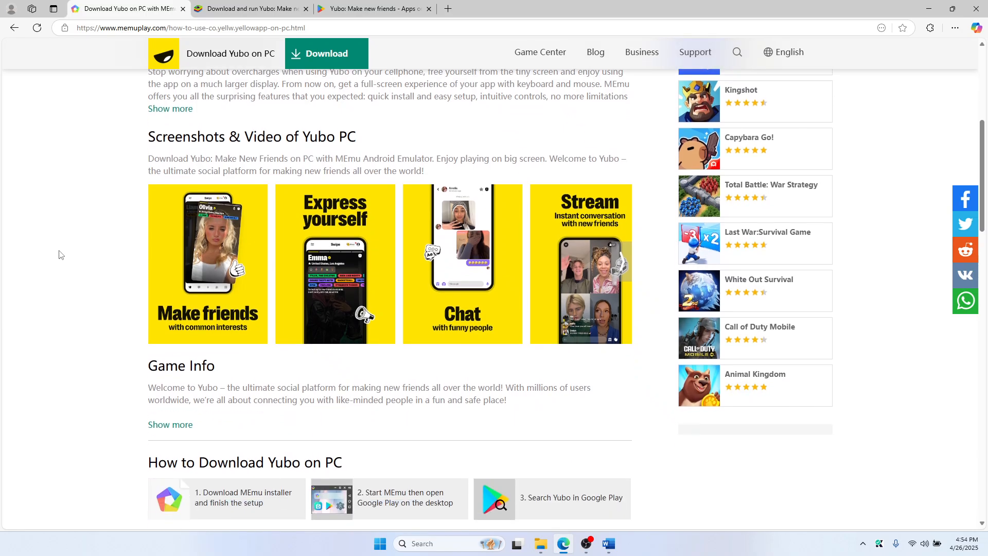
{"action": "scroll", "scroll_direction": "down", "scroll_amount": 3}
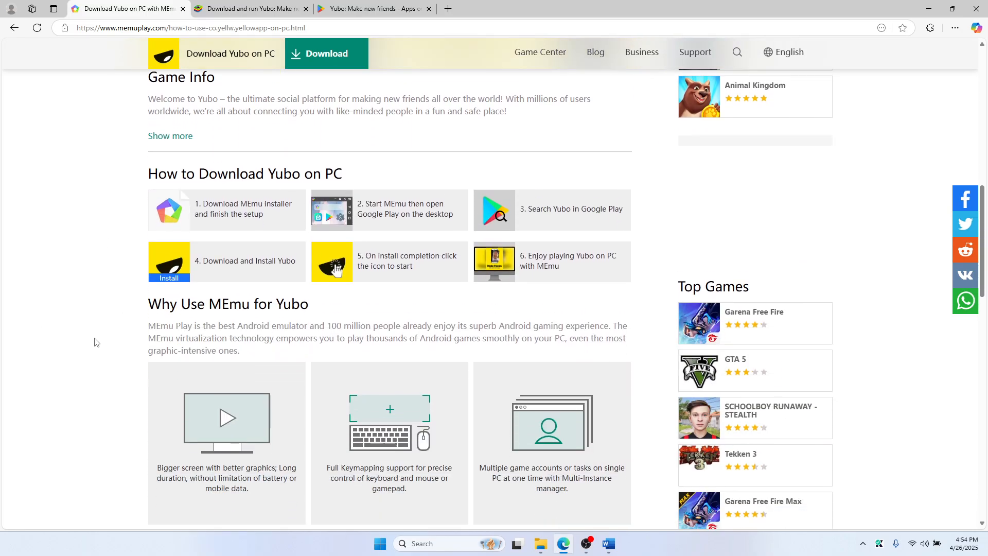
{"action": "scroll", "scroll_direction": "down", "scroll_amount": 3}
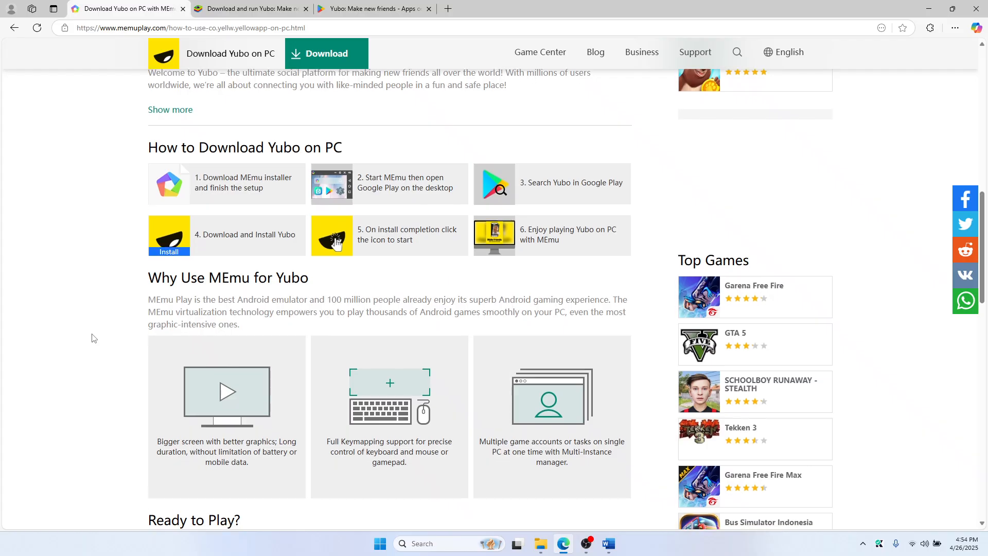
{"action": "scroll", "scroll_direction": "down", "scroll_amount": 3}
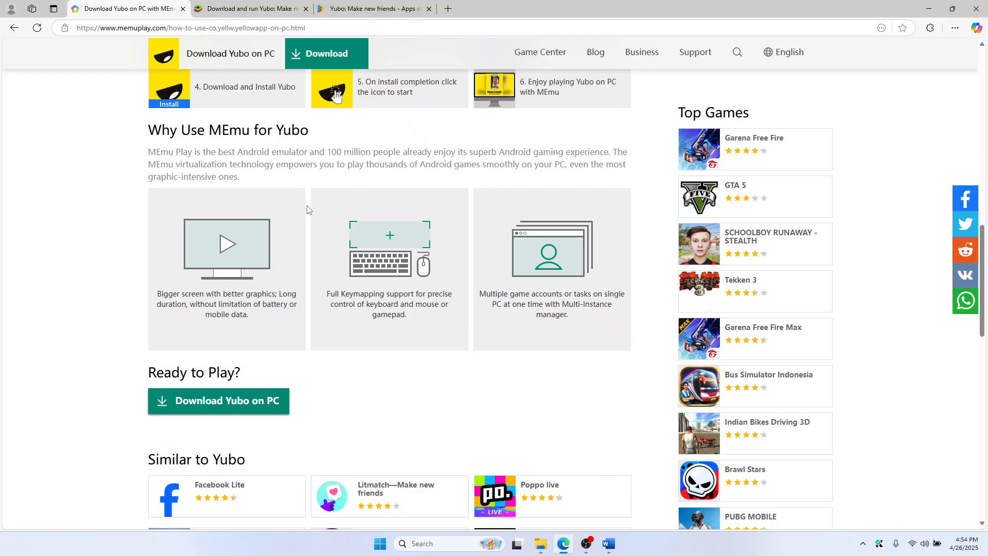
{"action": "mouse_move", "coordinate": [356, 249]}
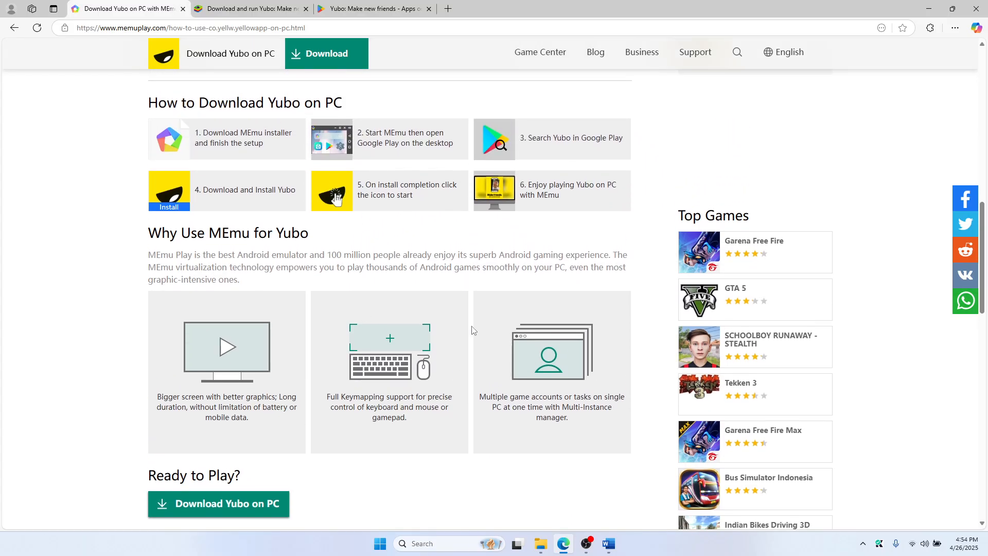
{"action": "mouse_move", "coordinate": [409, 262]}
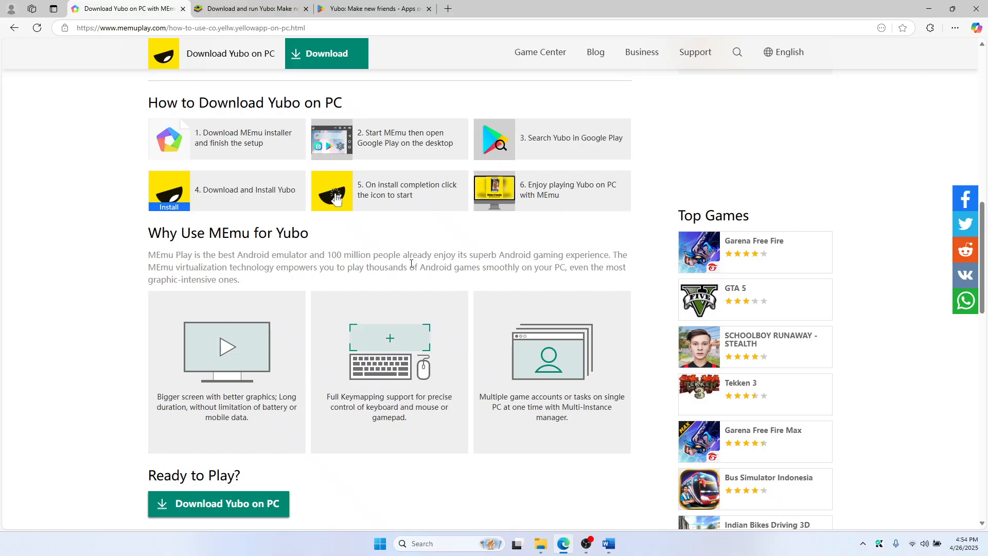
{"action": "mouse_move", "coordinate": [391, 221]}
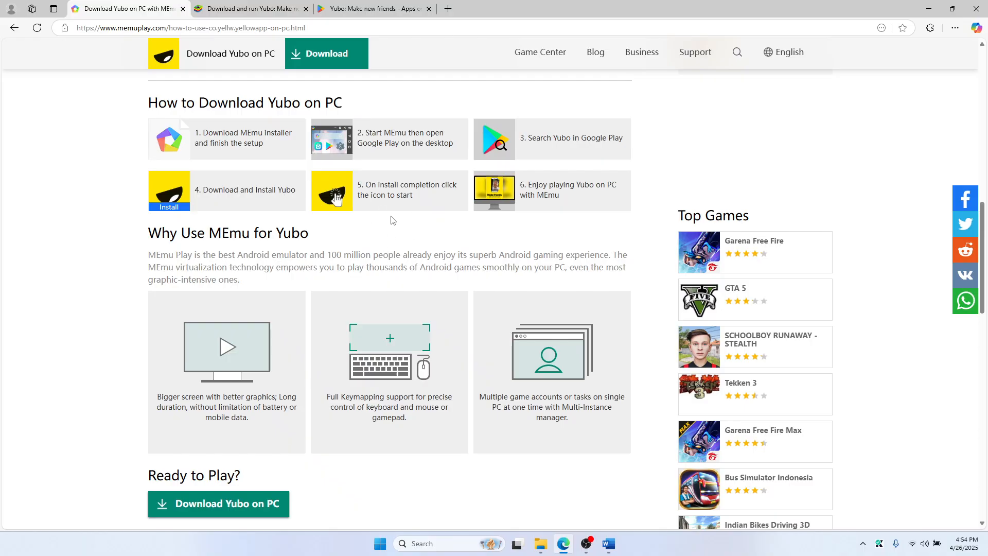
{"action": "scroll", "scroll_direction": "down", "scroll_amount": 3}
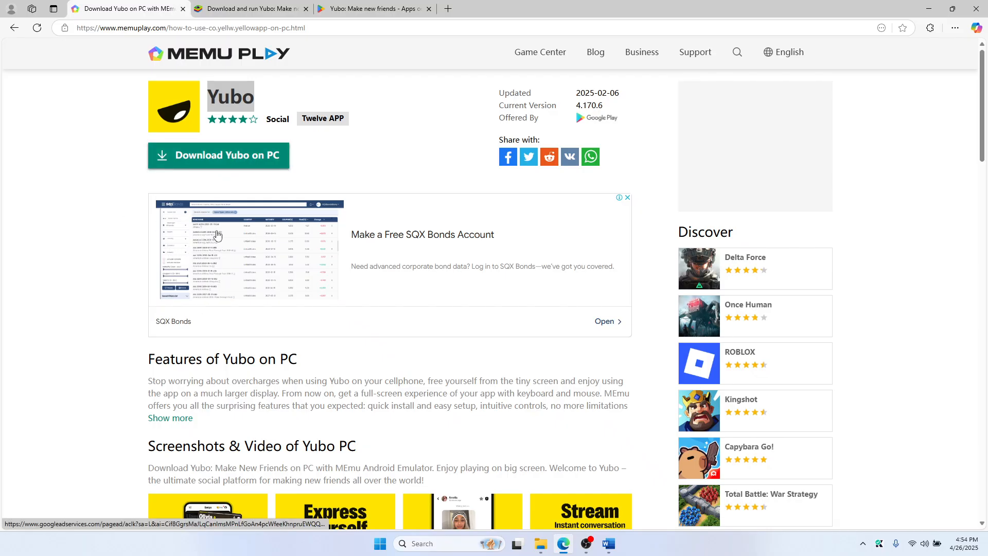
{"action": "mouse_move", "coordinate": [144, 381]}
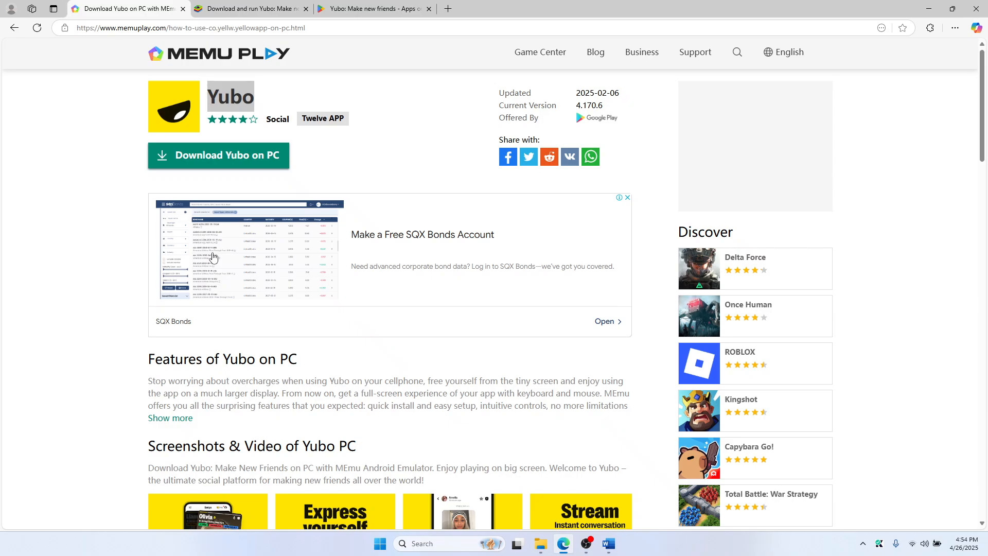
- Switch to BlueStacks' Yubo page, select 'Yubo' in the title and read the Twelve APP description
{"action": "left_click", "coordinate": [249, 9]}
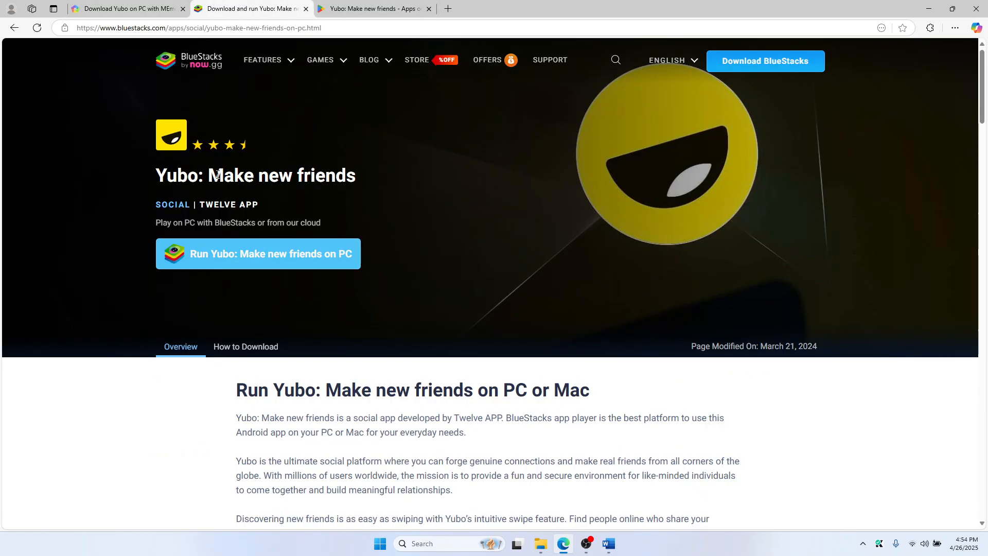
{"action": "scroll", "scroll_direction": "down", "scroll_amount": 3}
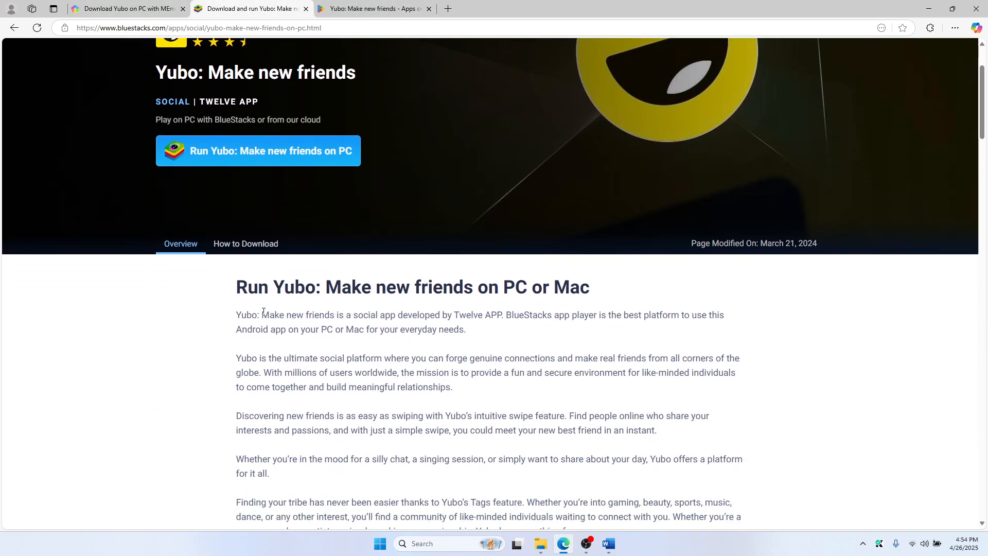
{"action": "scroll", "scroll_direction": "up", "scroll_amount": 3}
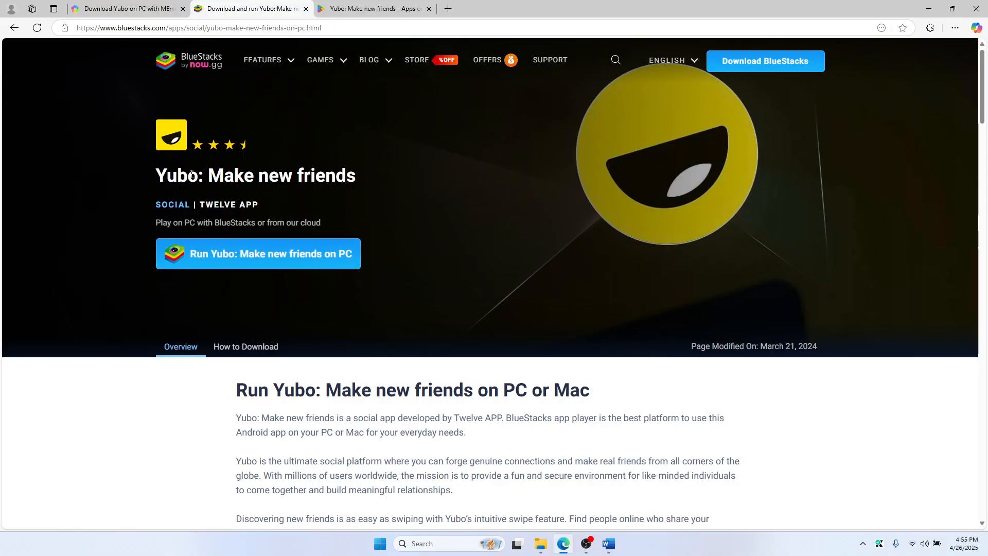
{"action": "double_click", "coordinate": [177, 175]}
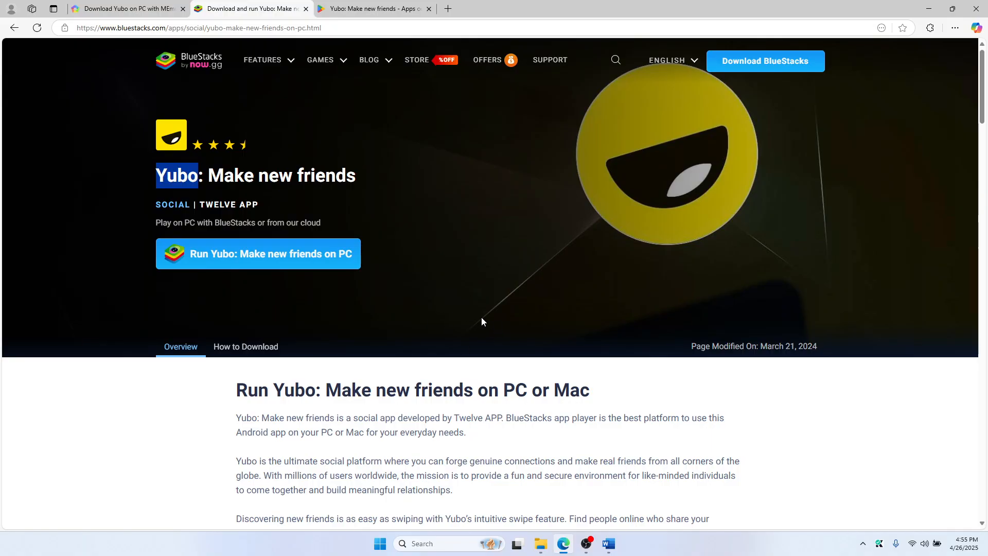
{"action": "mouse_move", "coordinate": [456, 324]}
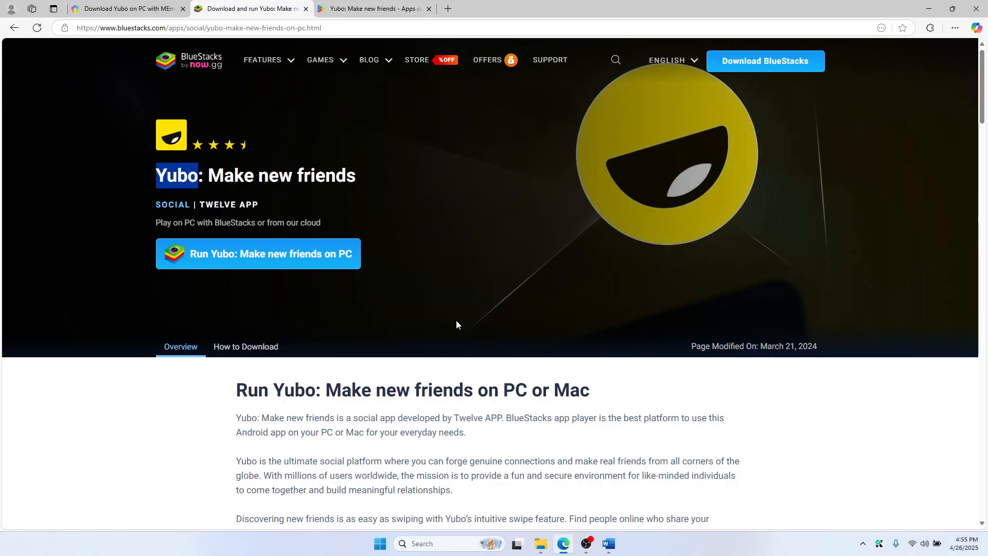
{"action": "mouse_move", "coordinate": [456, 321]}
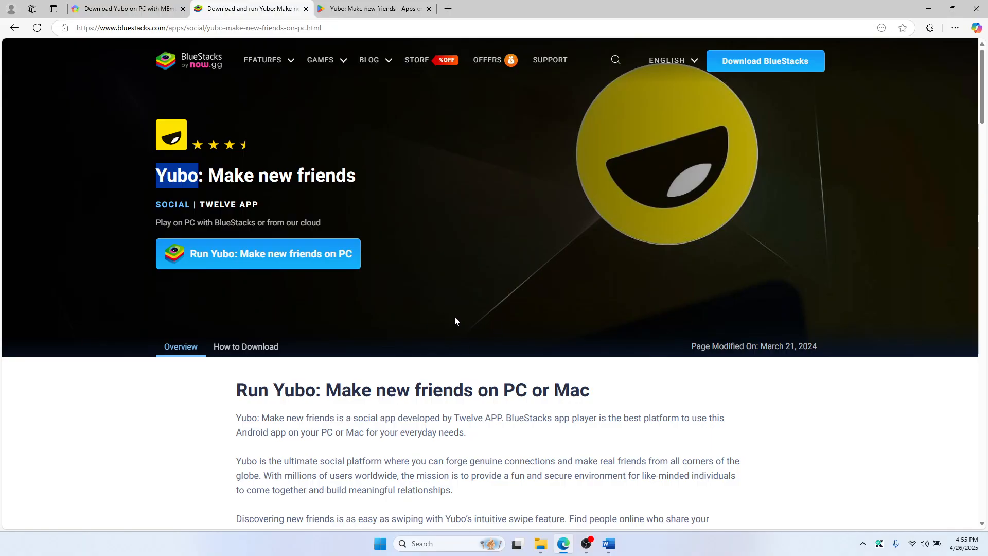
{"action": "scroll", "scroll_direction": "down", "scroll_amount": 3}
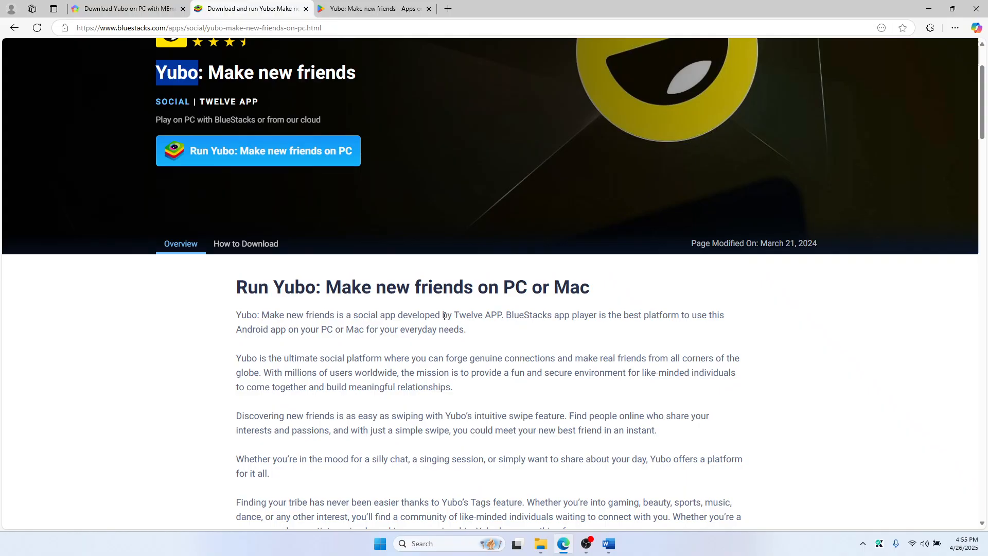
{"action": "mouse_move", "coordinate": [378, 315]}
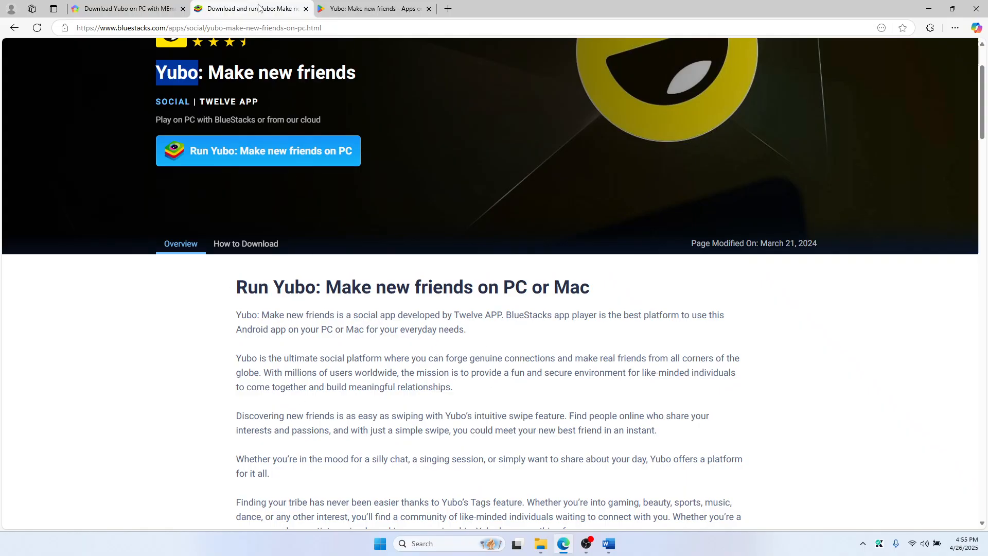
{"action": "mouse_move", "coordinate": [245, 91]}
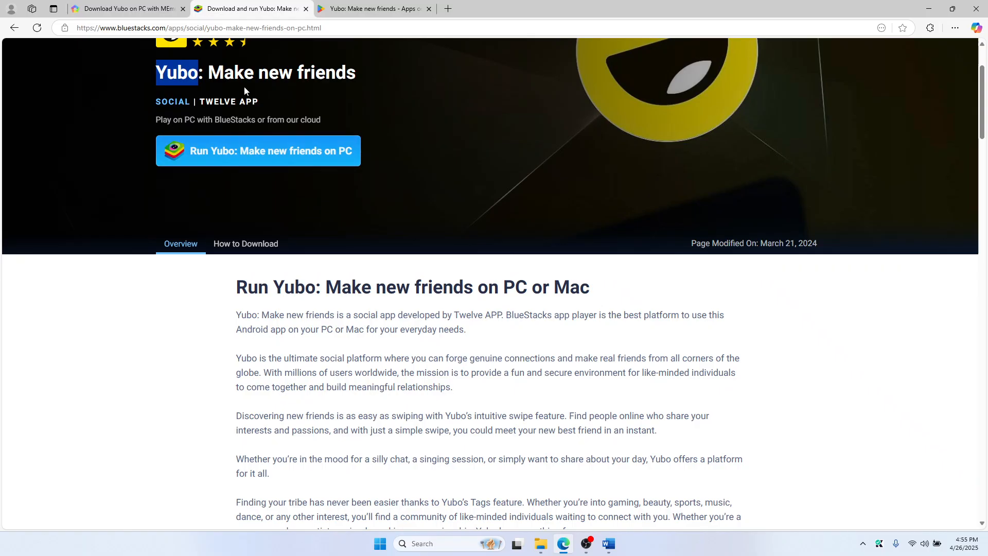